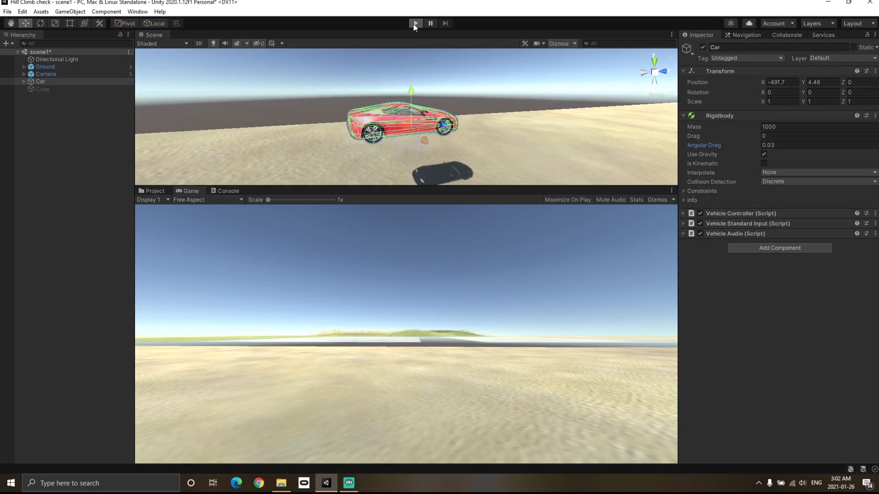
Step: Enter Play mode so the red car drives across the desert sand
left_click(414, 23)
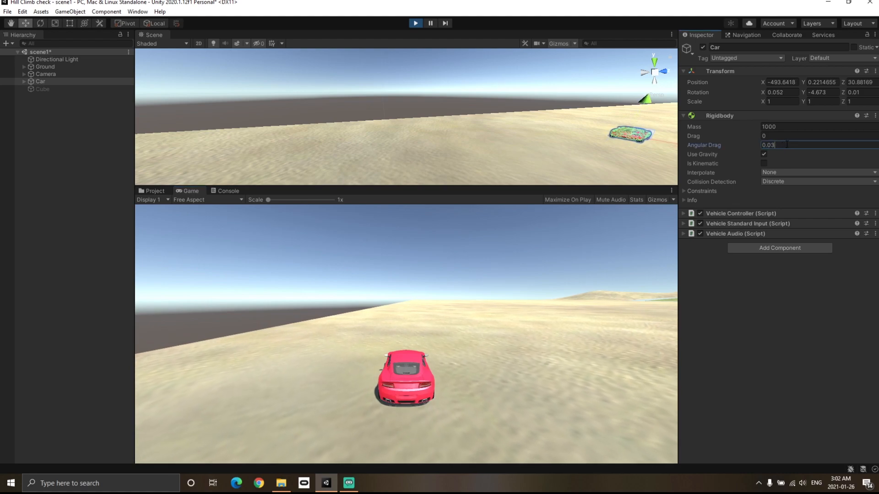
Step: Raise the car's Angular Drag to 10 to test steering, then restore 0.03
type("10")
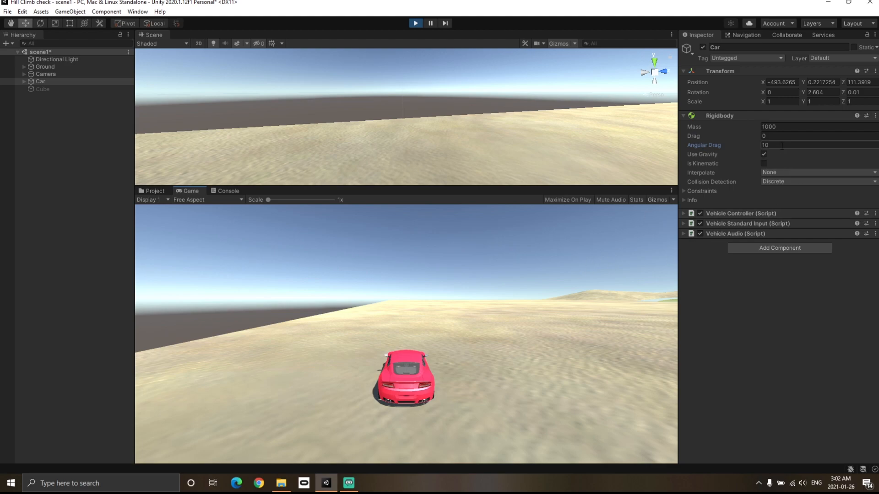
type("0.03")
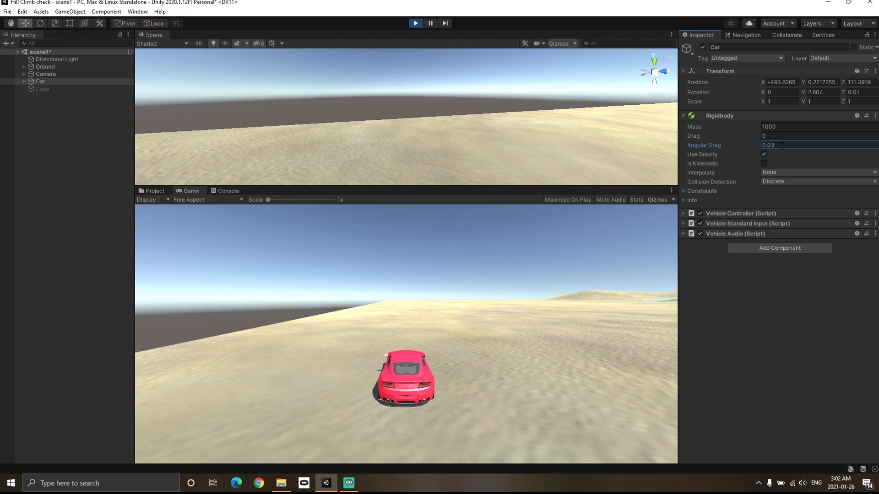